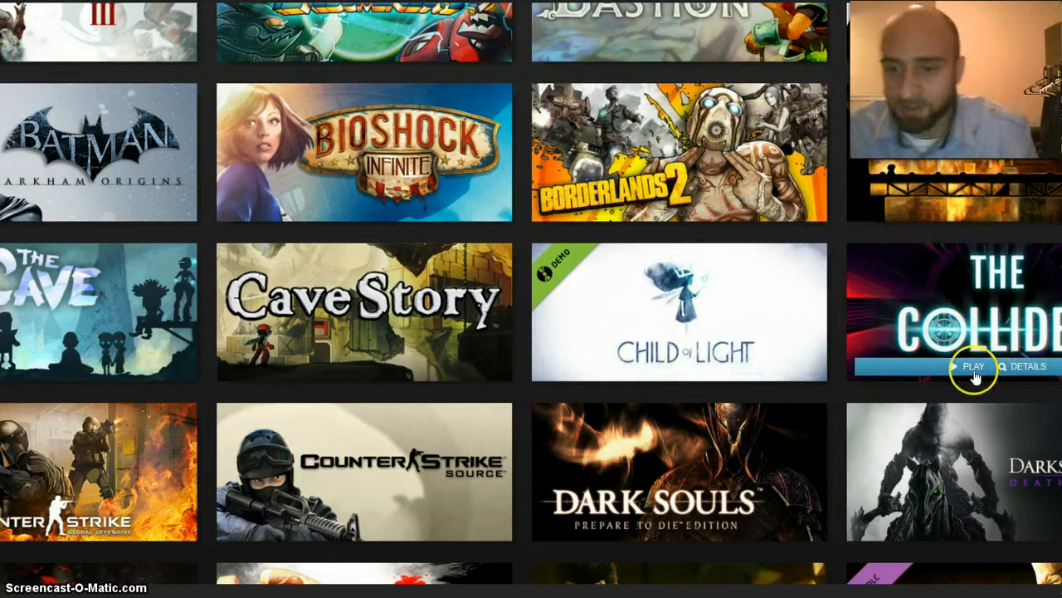
Step: Launch The Collider from the Steam library at 1600 x 900 with Fantastic quality
click(973, 366)
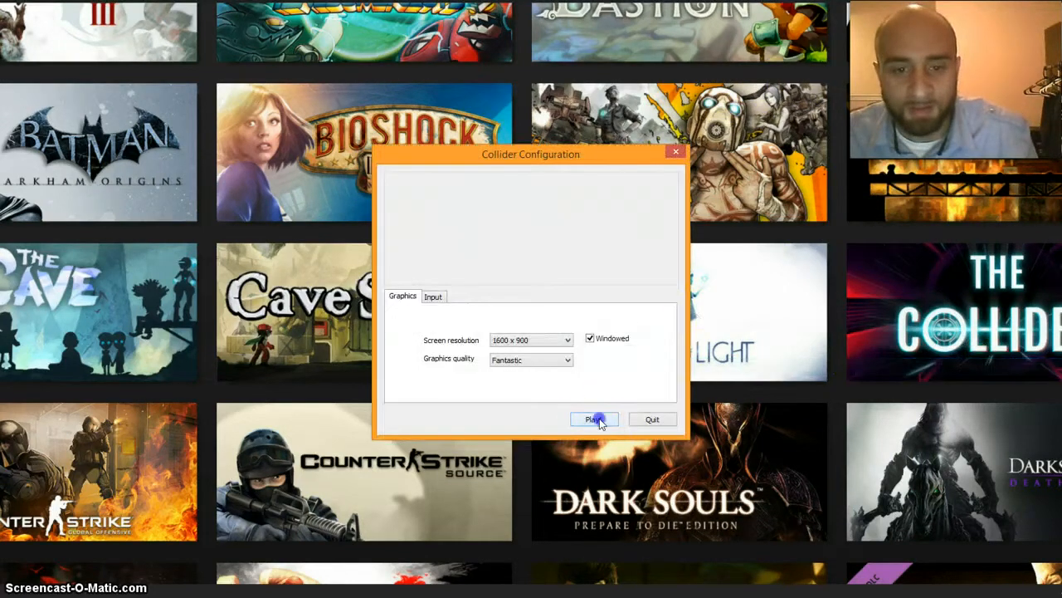
click(594, 418)
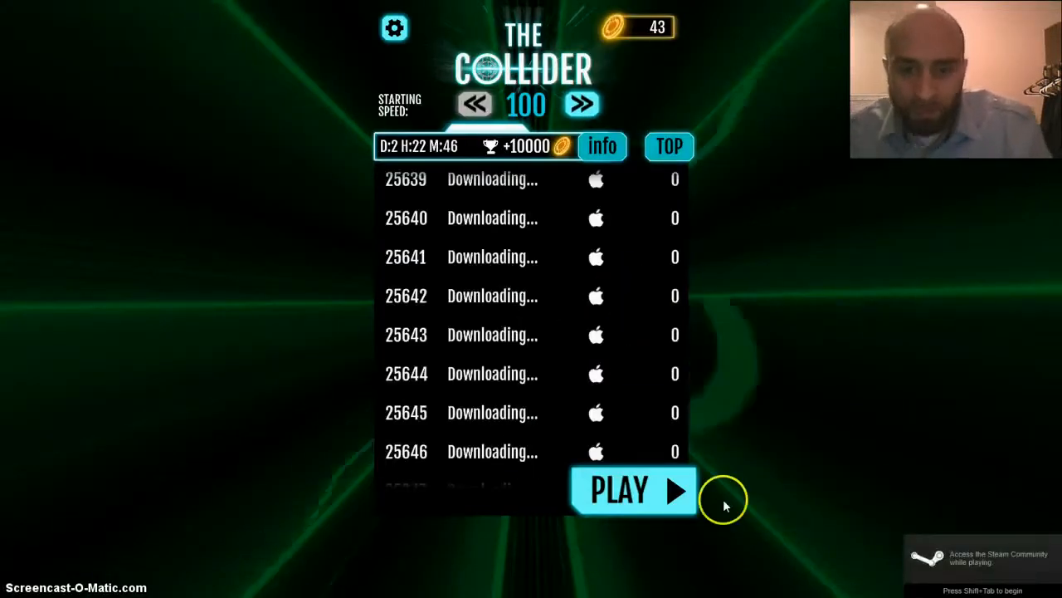
mouse_move(767, 442)
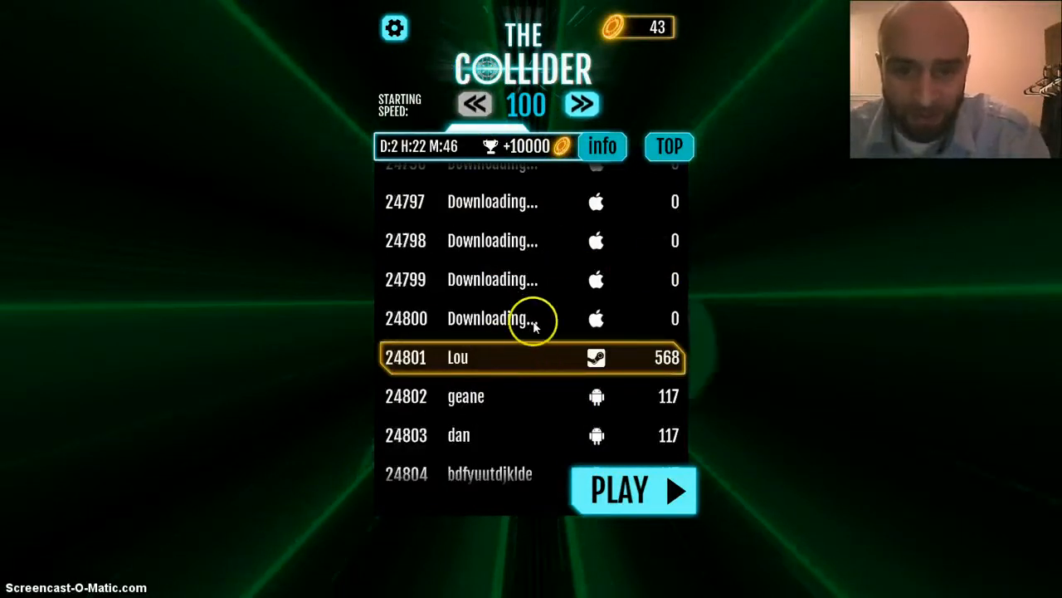
mouse_move(516, 189)
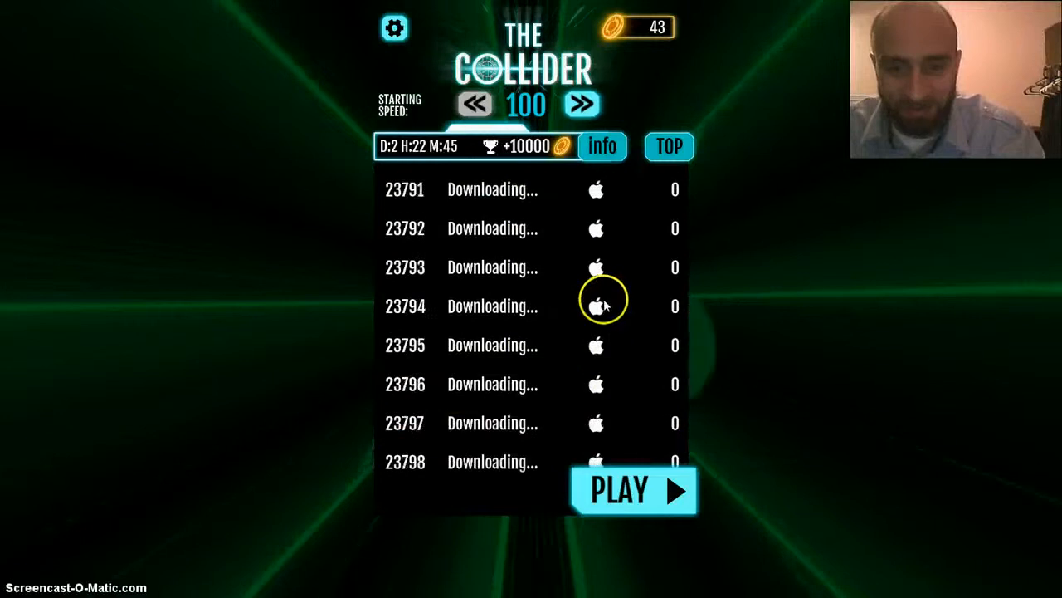
scroll(down, 3)
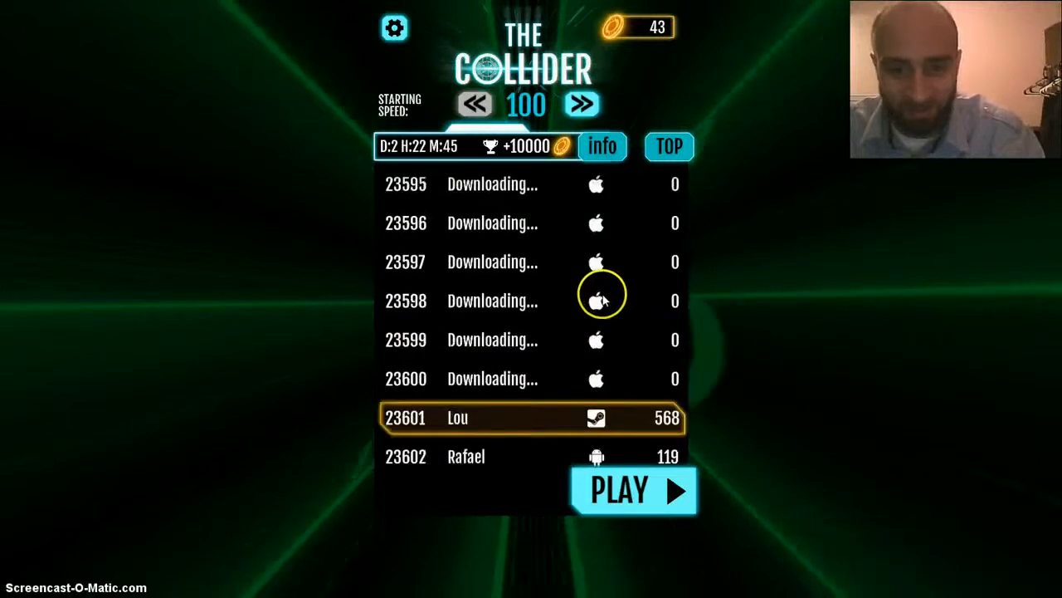
click(395, 26)
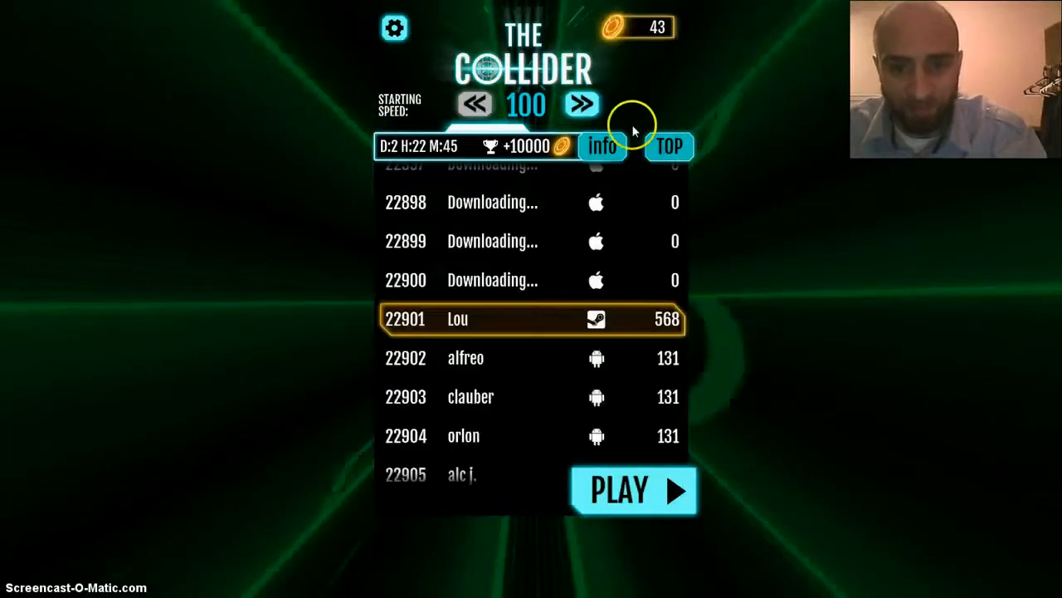
Step: Toggle the starting speed arrows, ending with starting speed set to 100
click(581, 103)
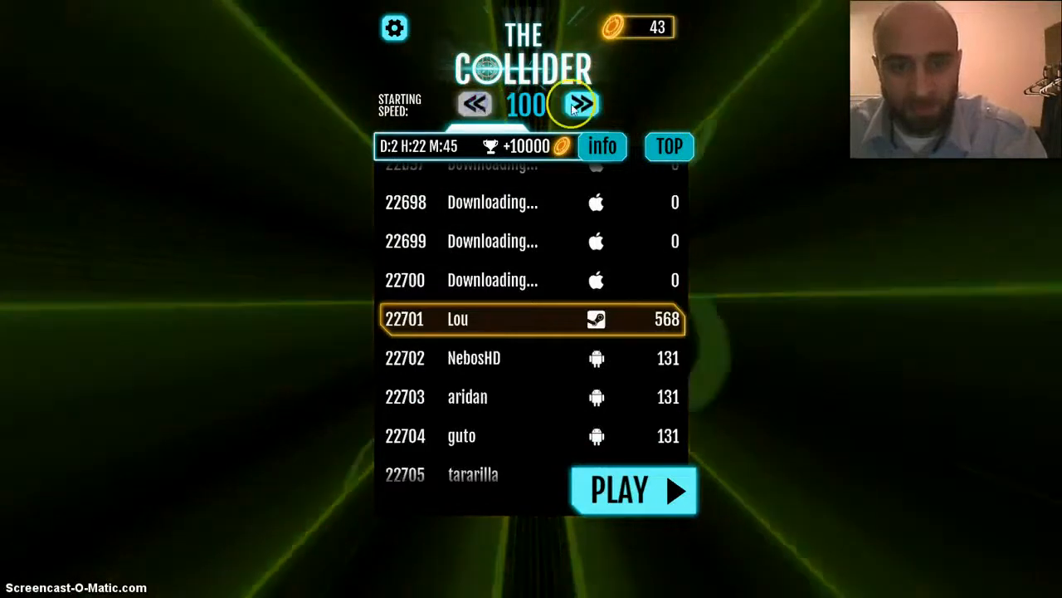
click(475, 102)
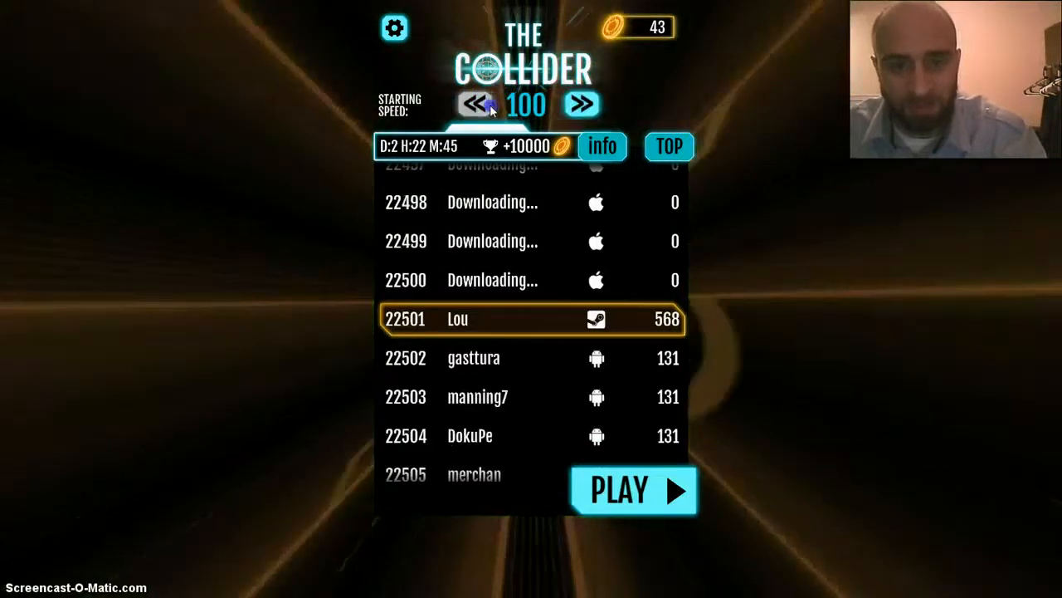
click(581, 103)
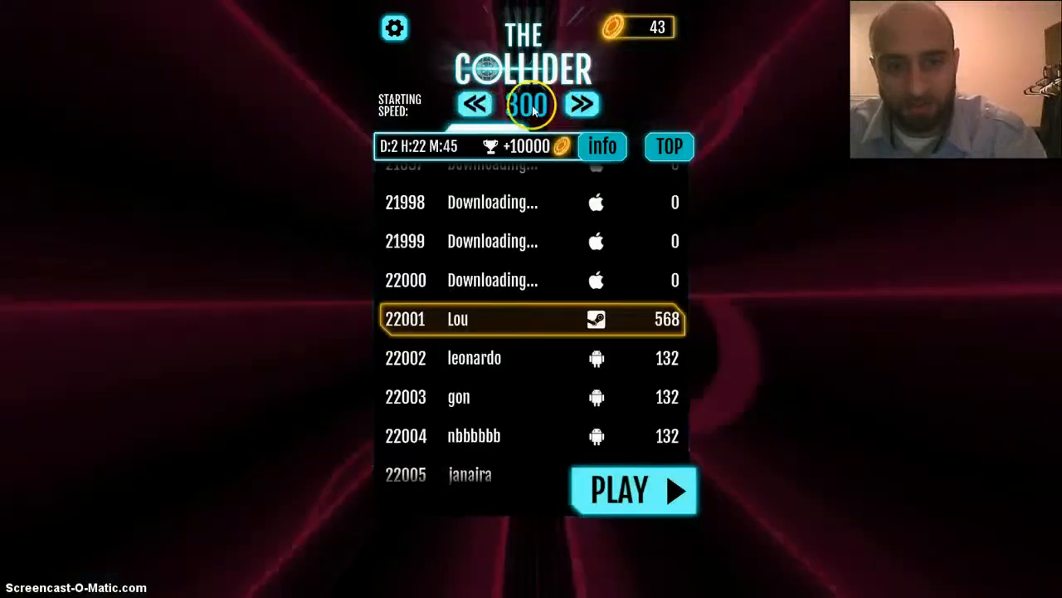
click(475, 103)
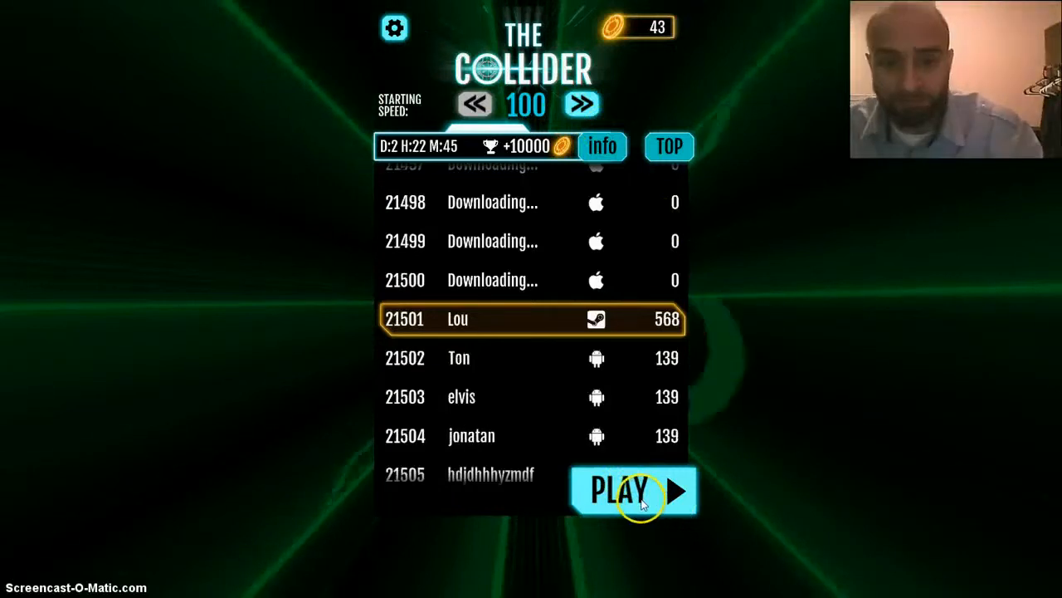
click(631, 490)
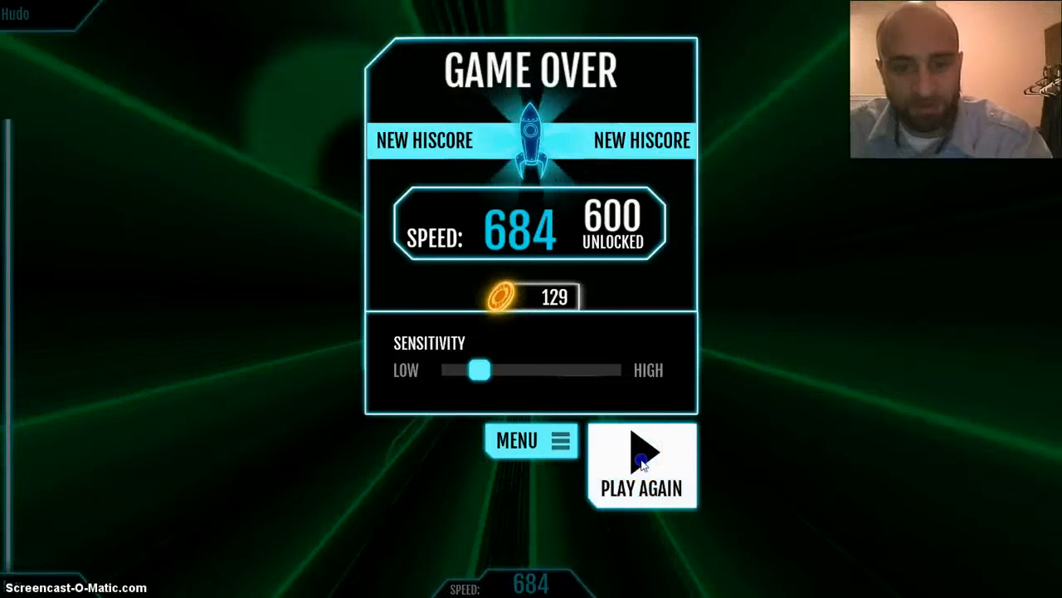
click(640, 465)
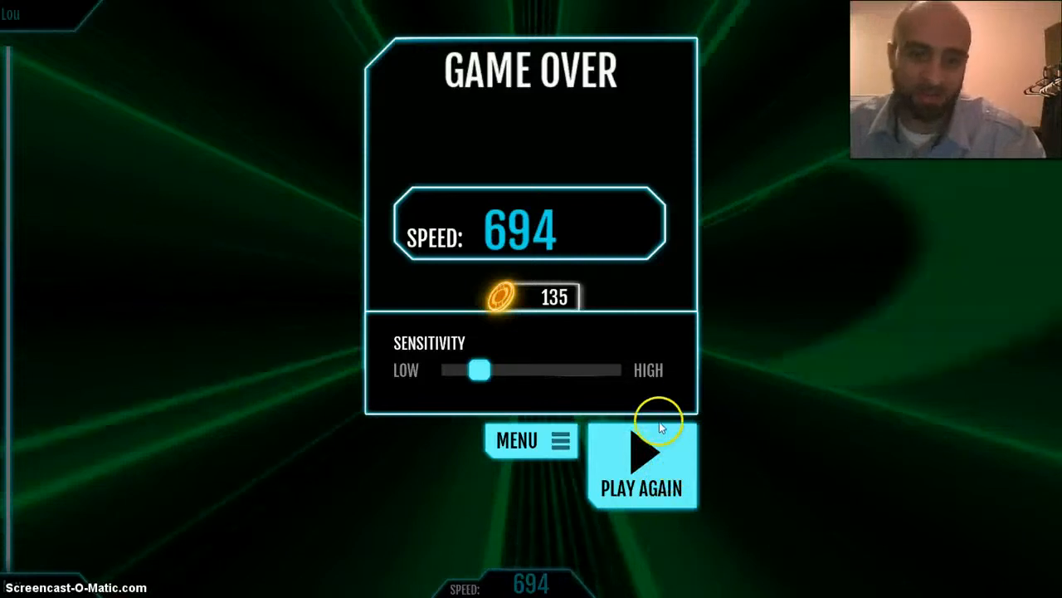
mouse_move(589, 230)
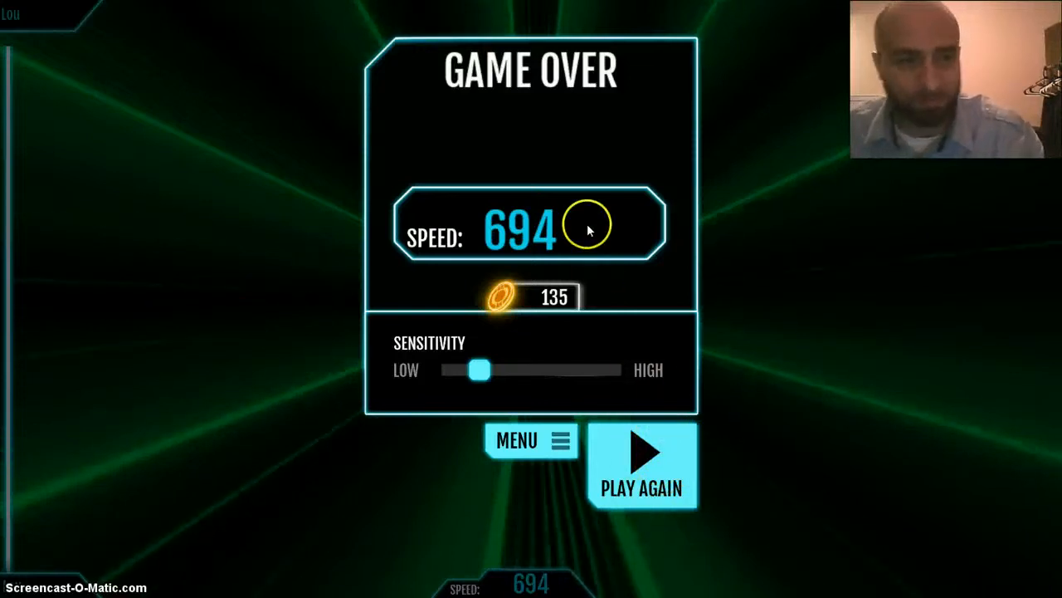
mouse_move(733, 241)
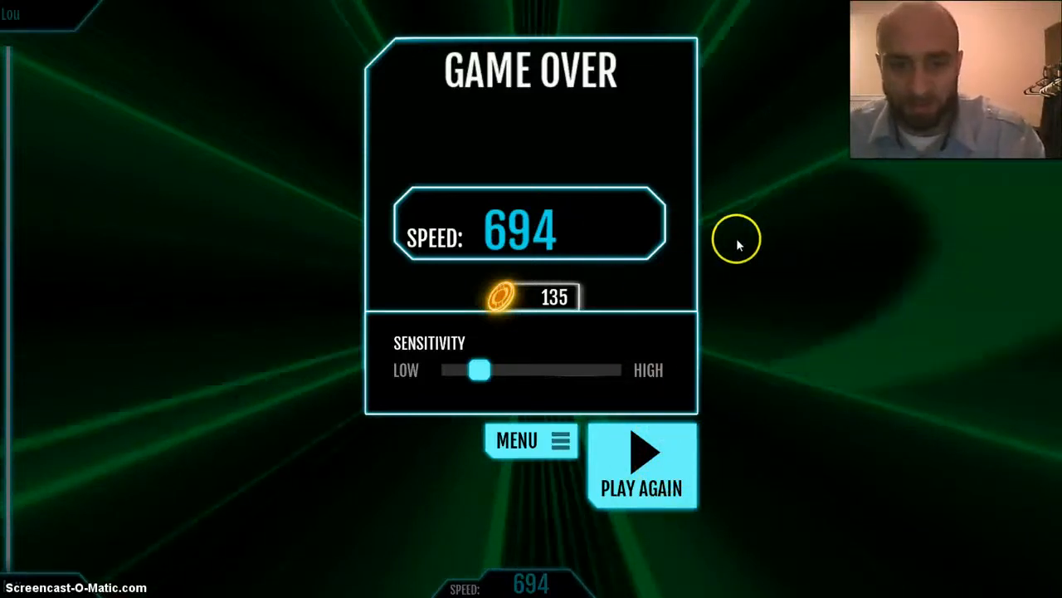
Step: Leave the Game Over screen at speed 694 and confirm quitting to the Steam library
click(531, 440)
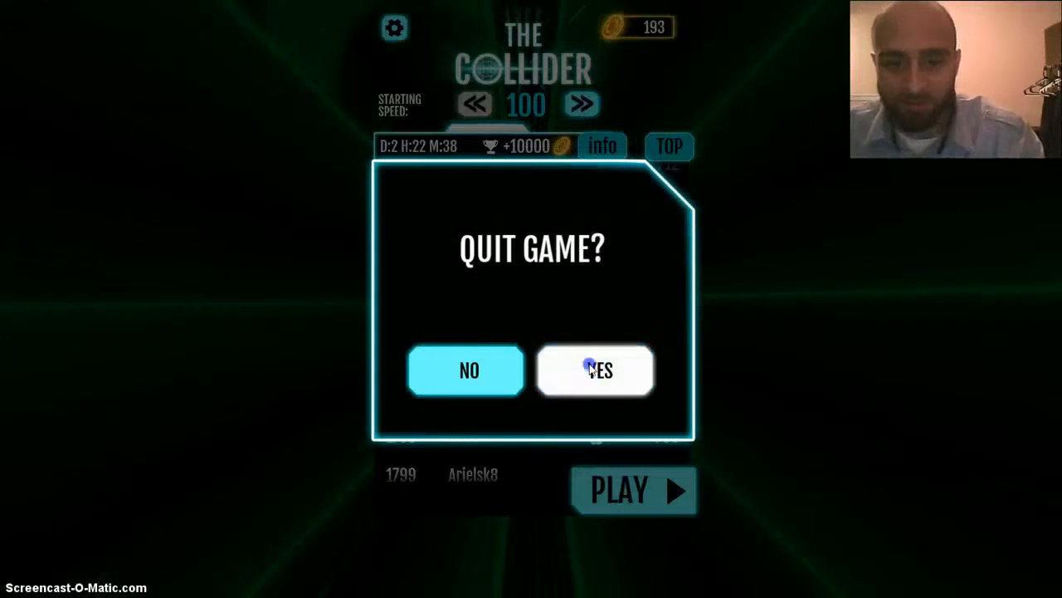
click(595, 368)
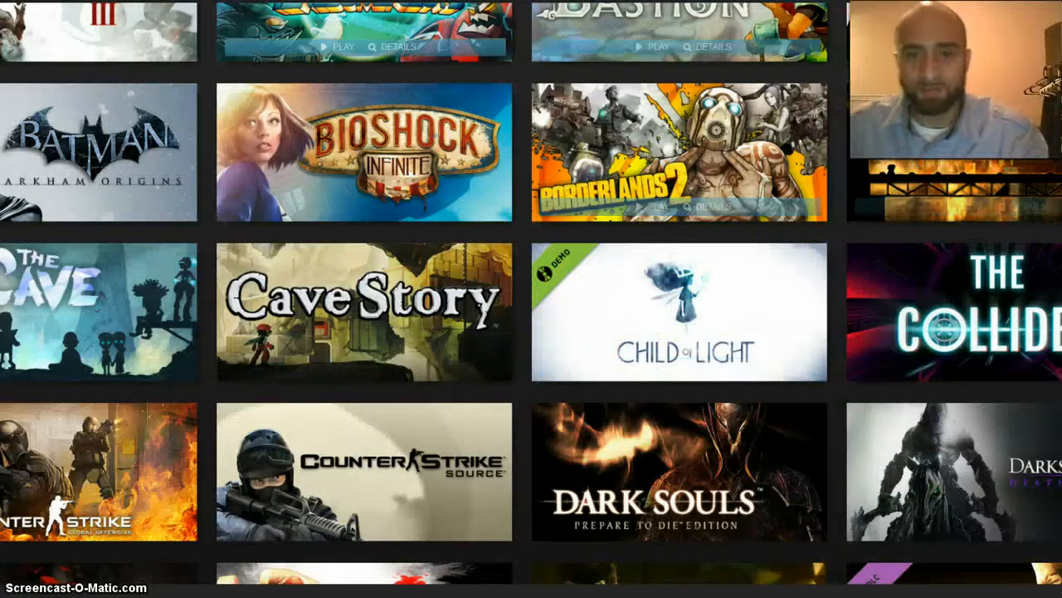